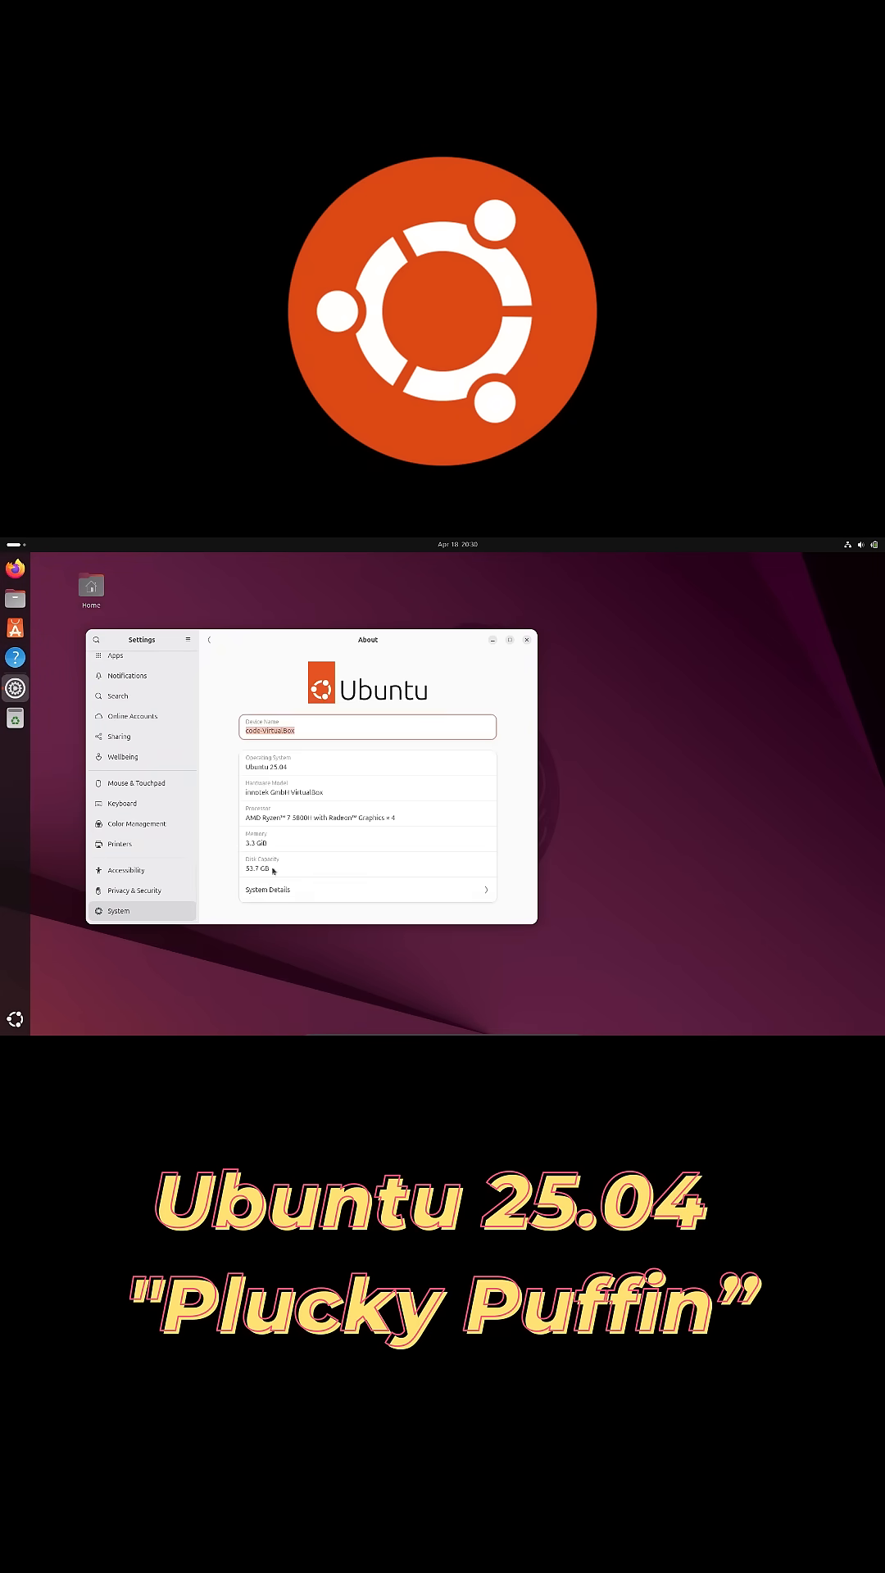
# Step: Review Ubuntu 25.04 system details in Settings' About page, then launch the installer's language step
pyautogui.click(367, 888)
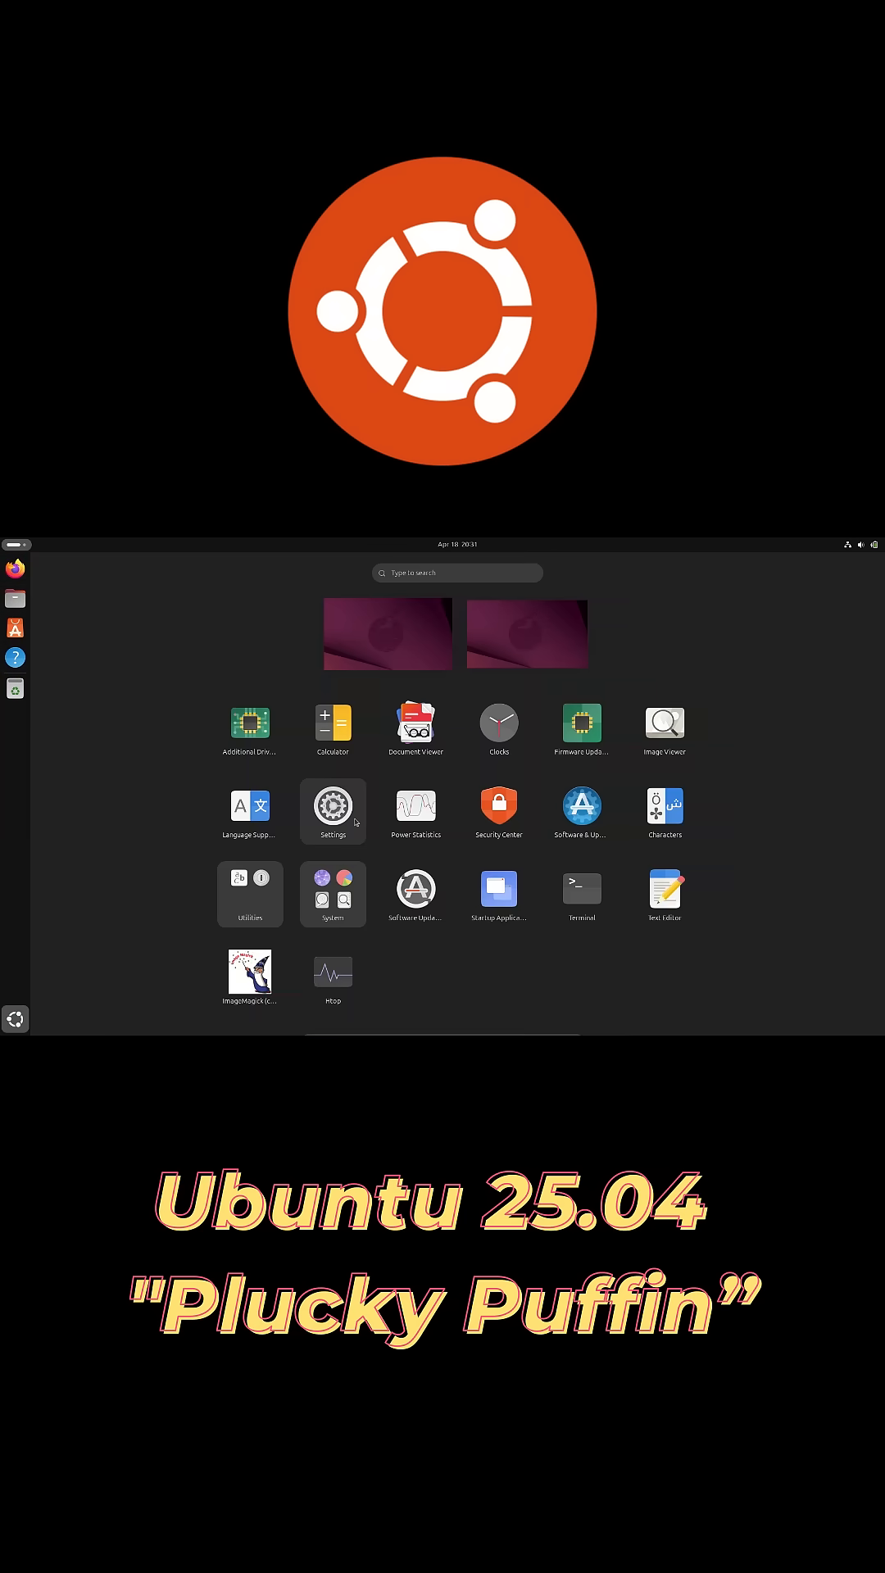
pyautogui.click(332, 723)
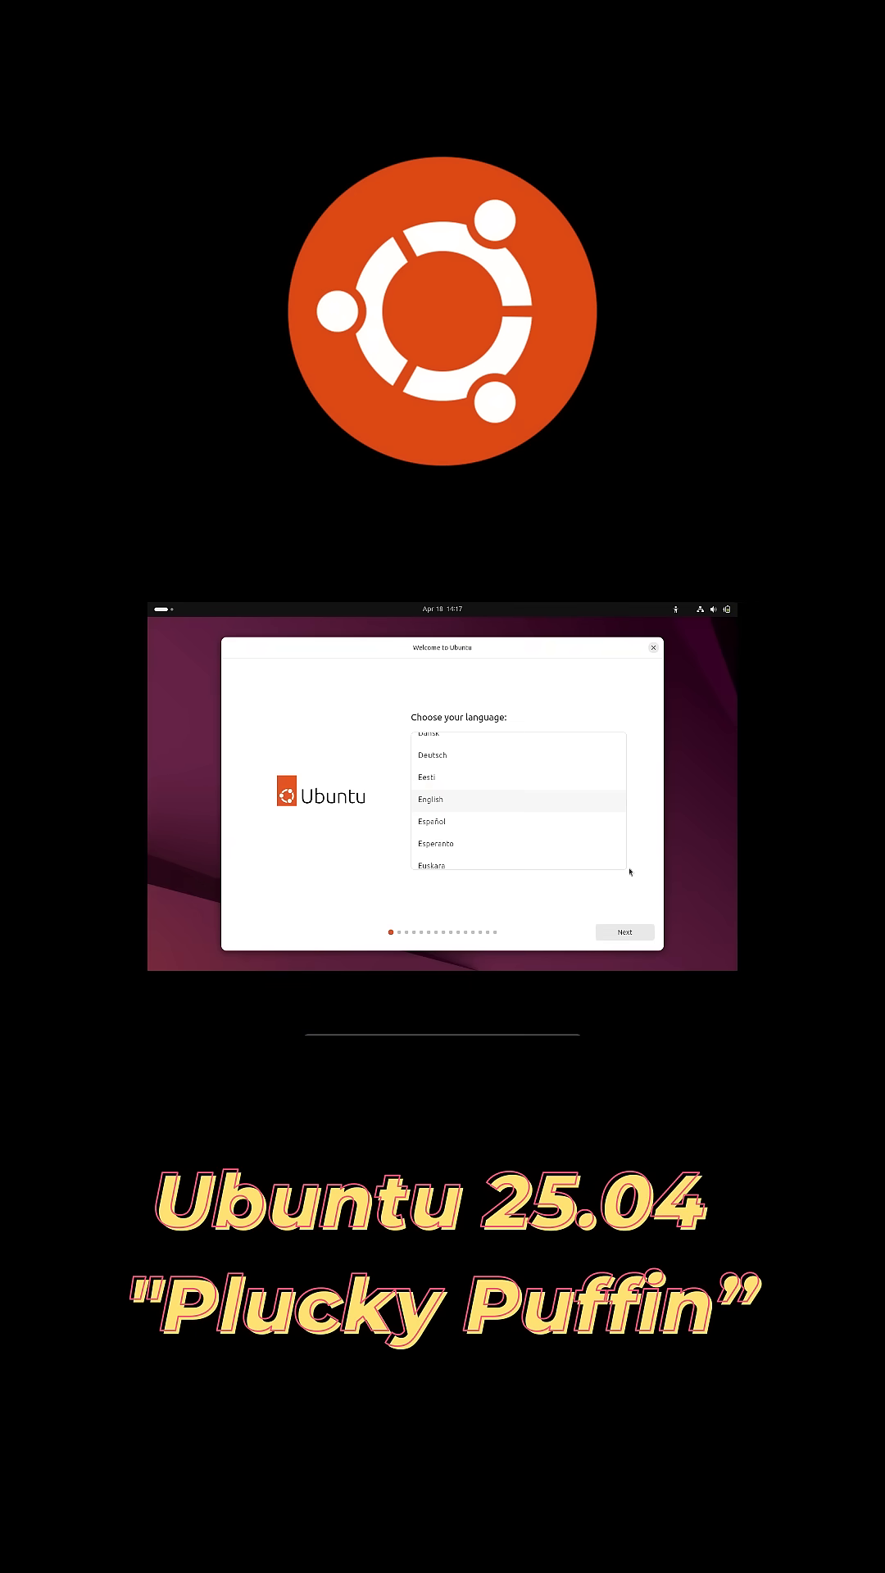
# Step: Accept defaults on the language, internet, installation type, apps and proprietary software pages to reach encryption
pyautogui.click(624, 932)
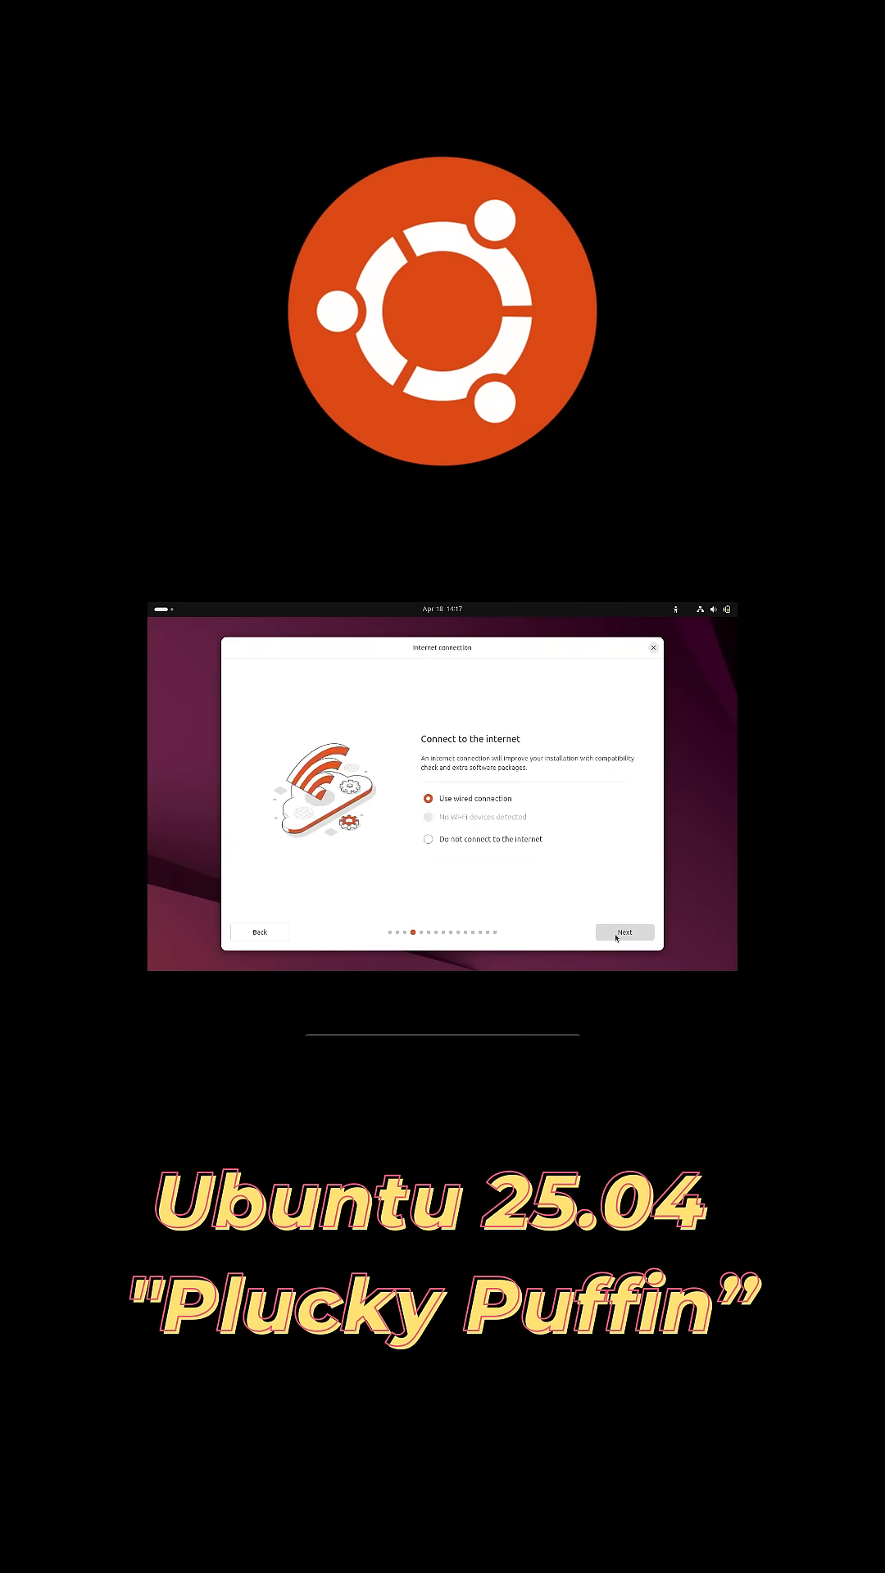
pyautogui.click(623, 931)
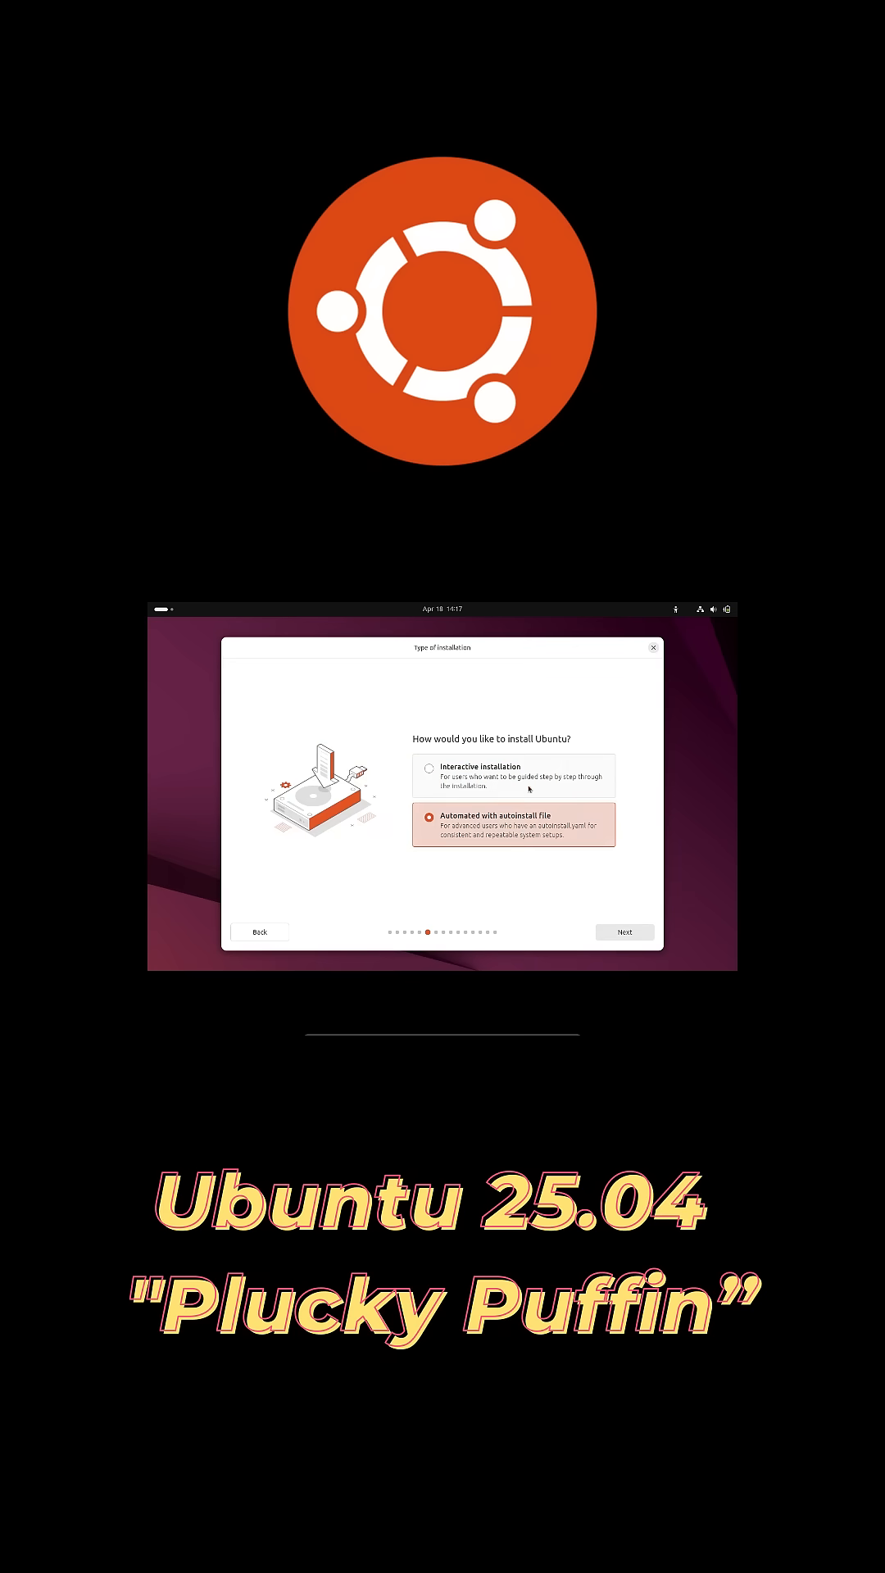
pyautogui.click(624, 932)
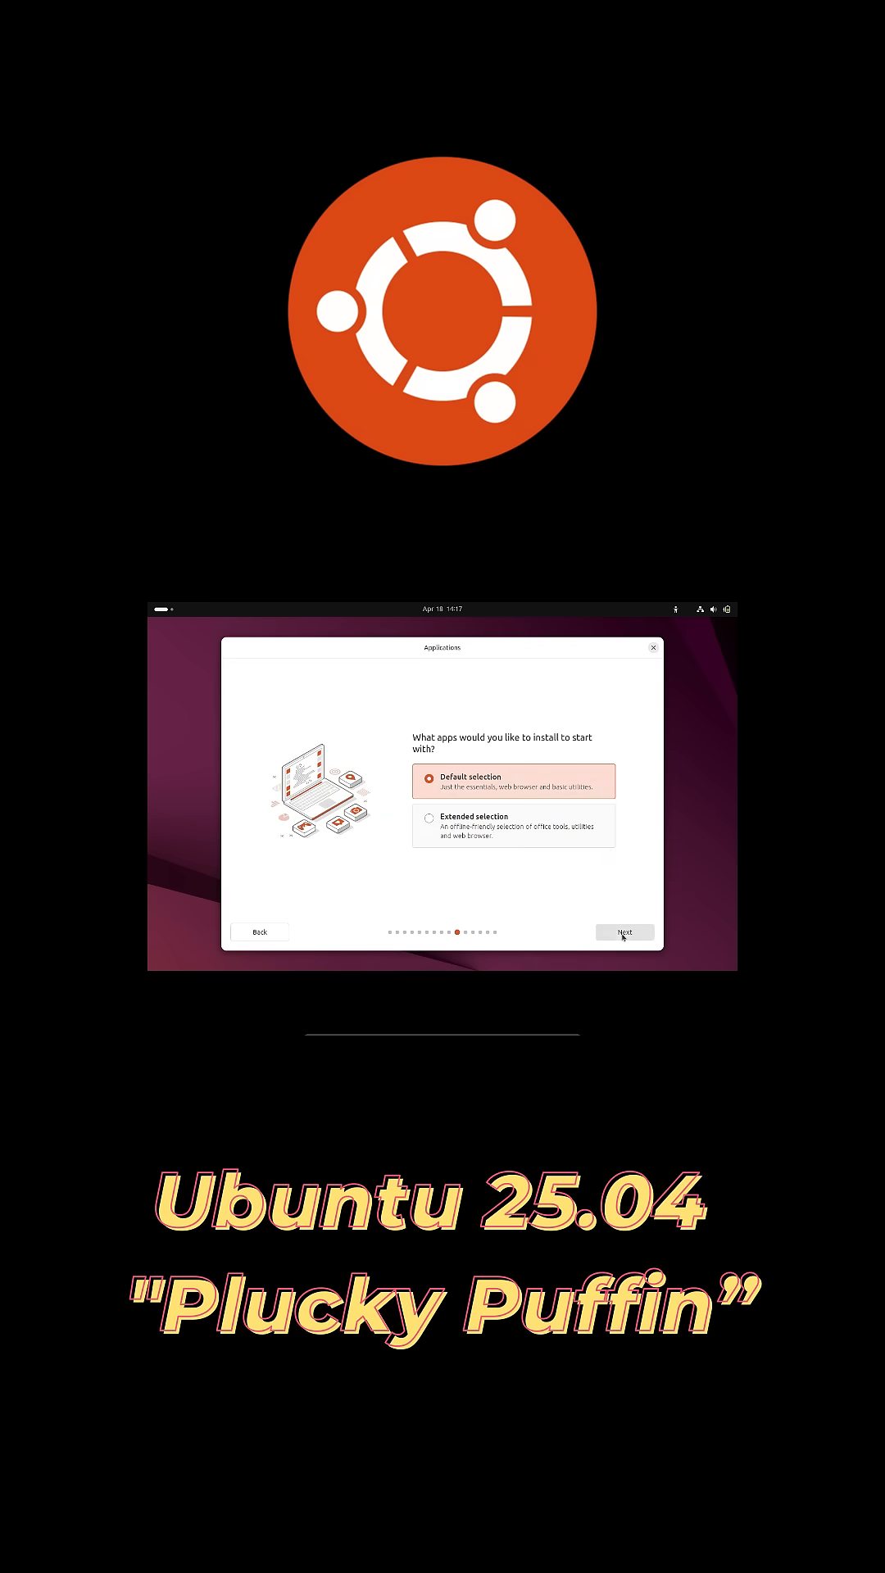
pyautogui.click(623, 931)
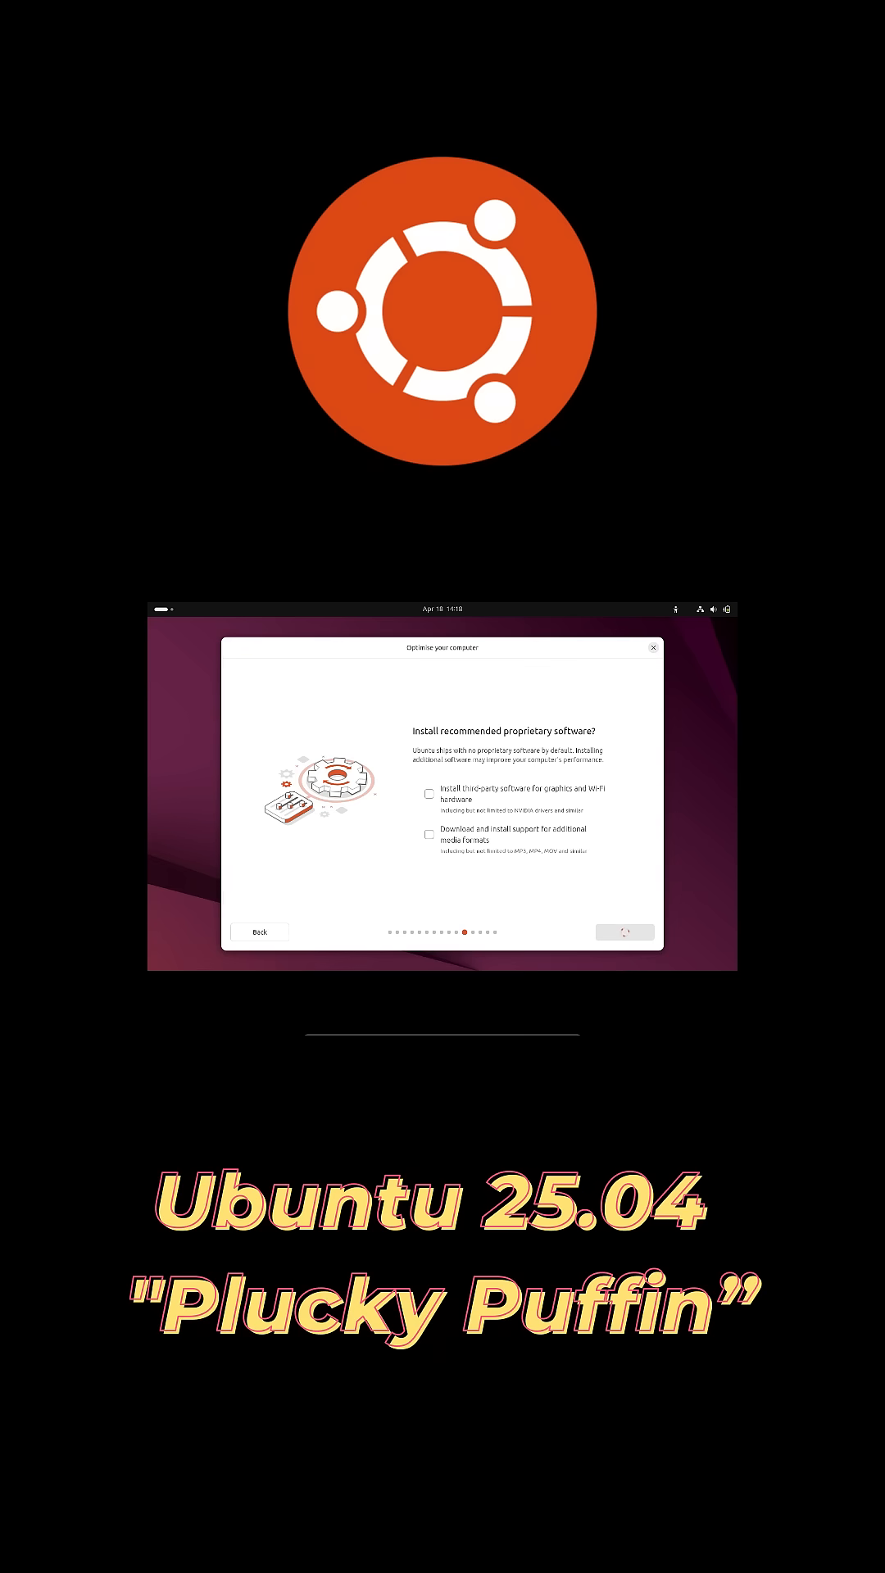
pyautogui.click(624, 931)
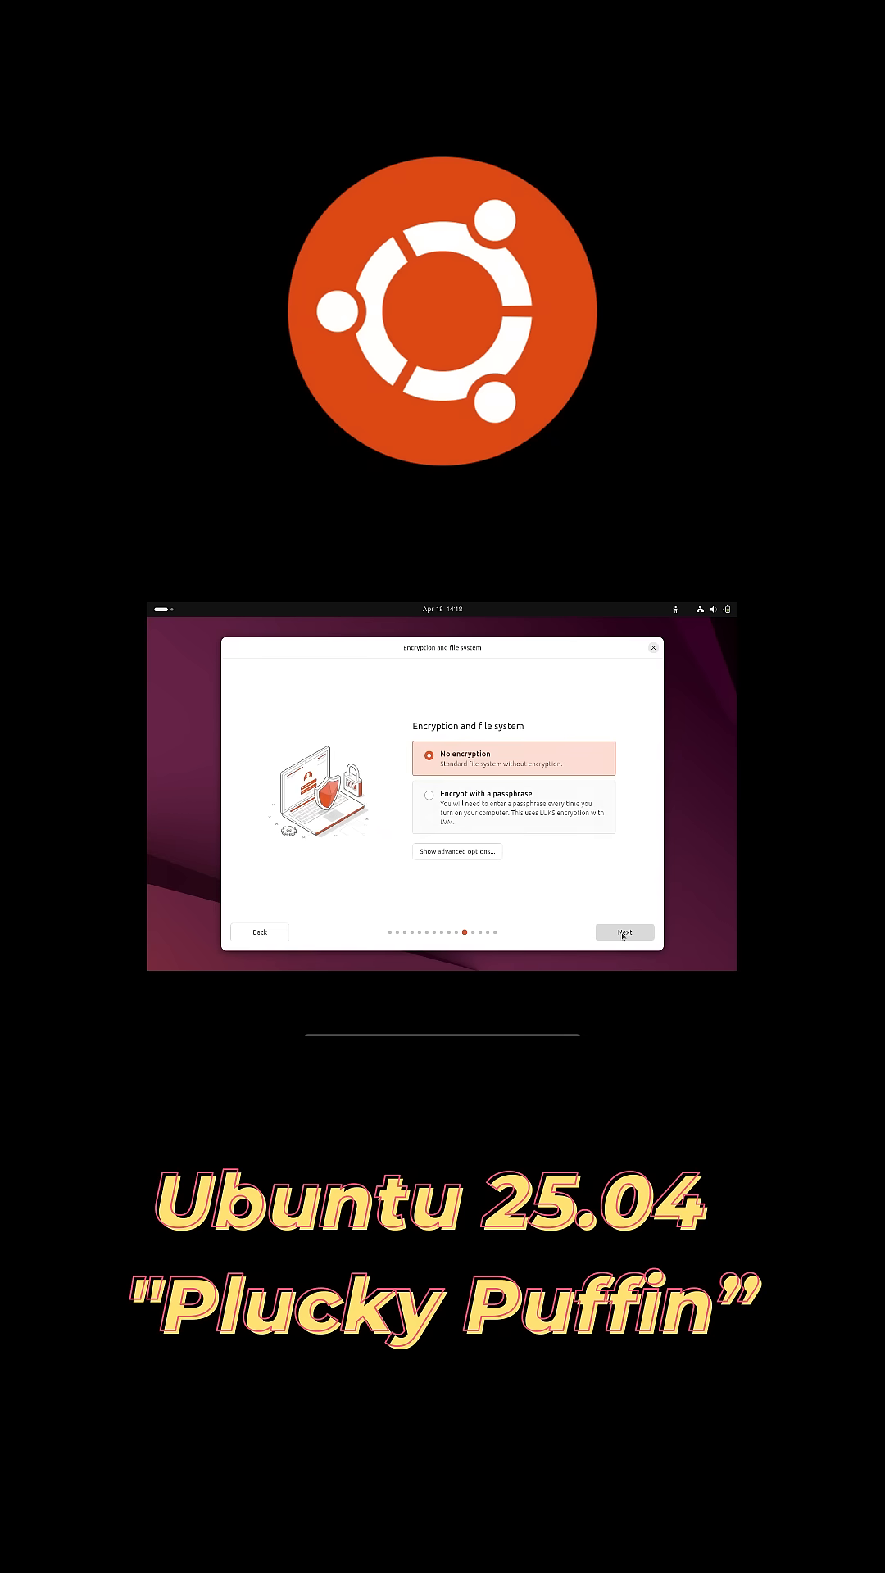
# Step: Continue with no disk encryption and submit the account form with a confirmed password
pyautogui.click(622, 933)
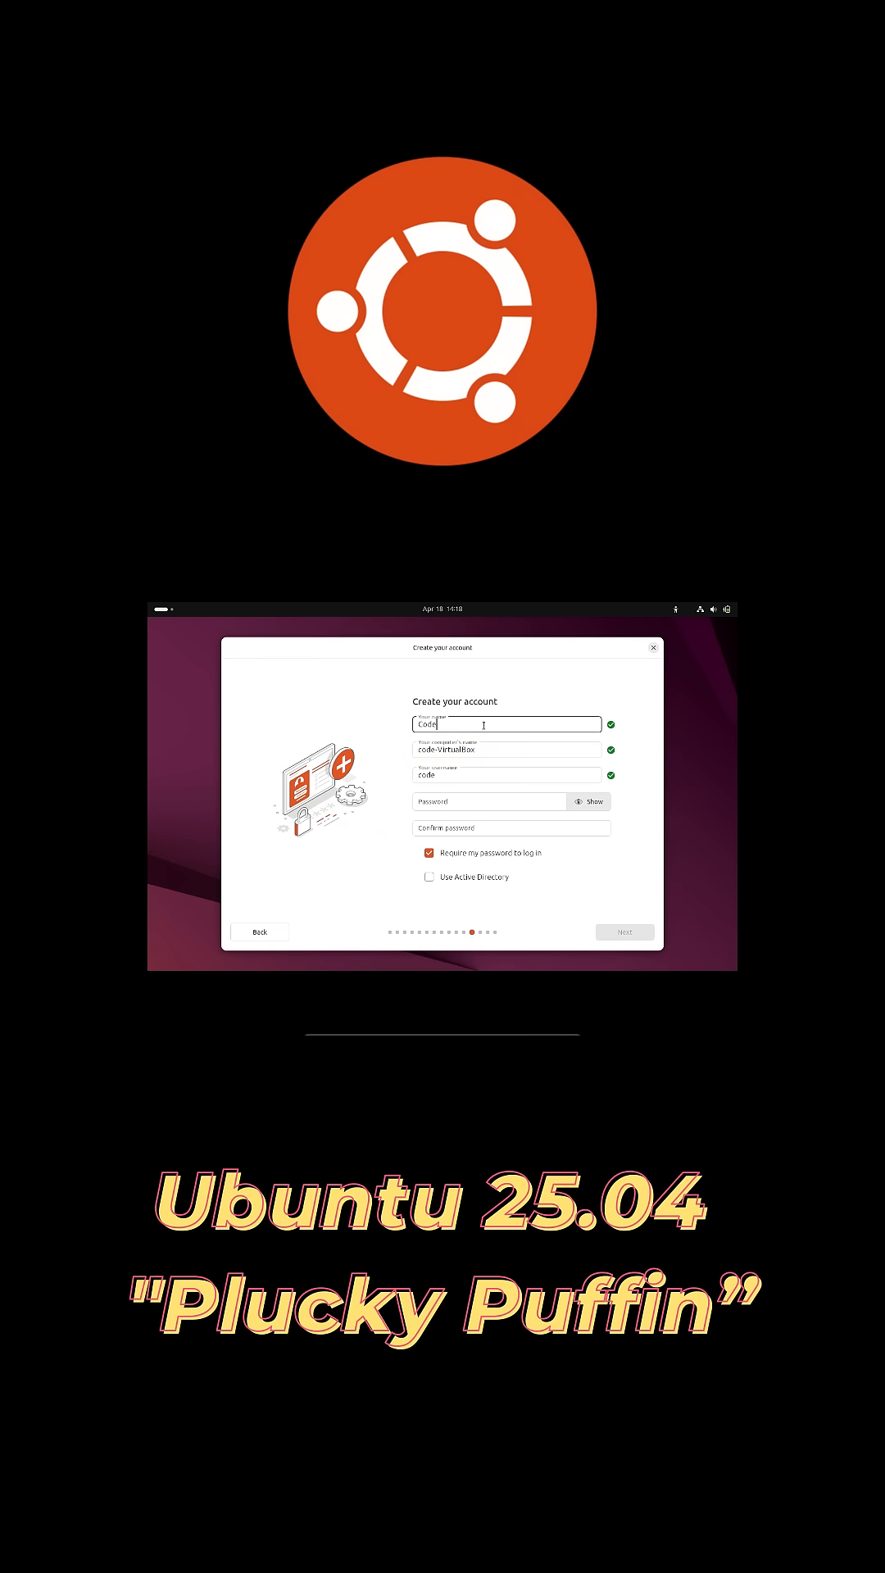
pyautogui.write('••••')
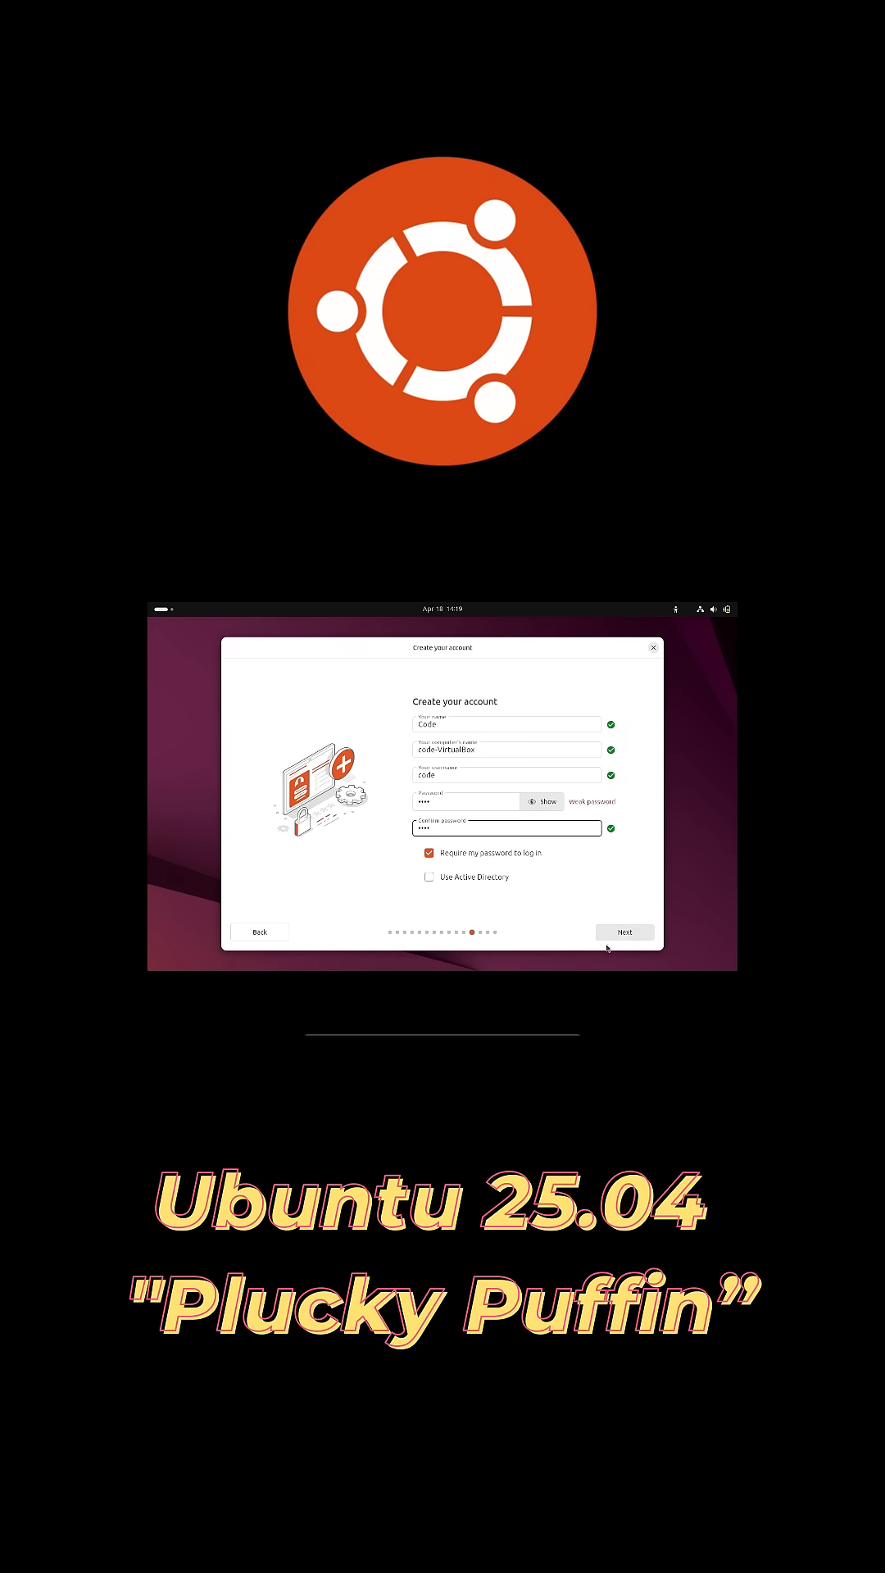
pyautogui.click(622, 930)
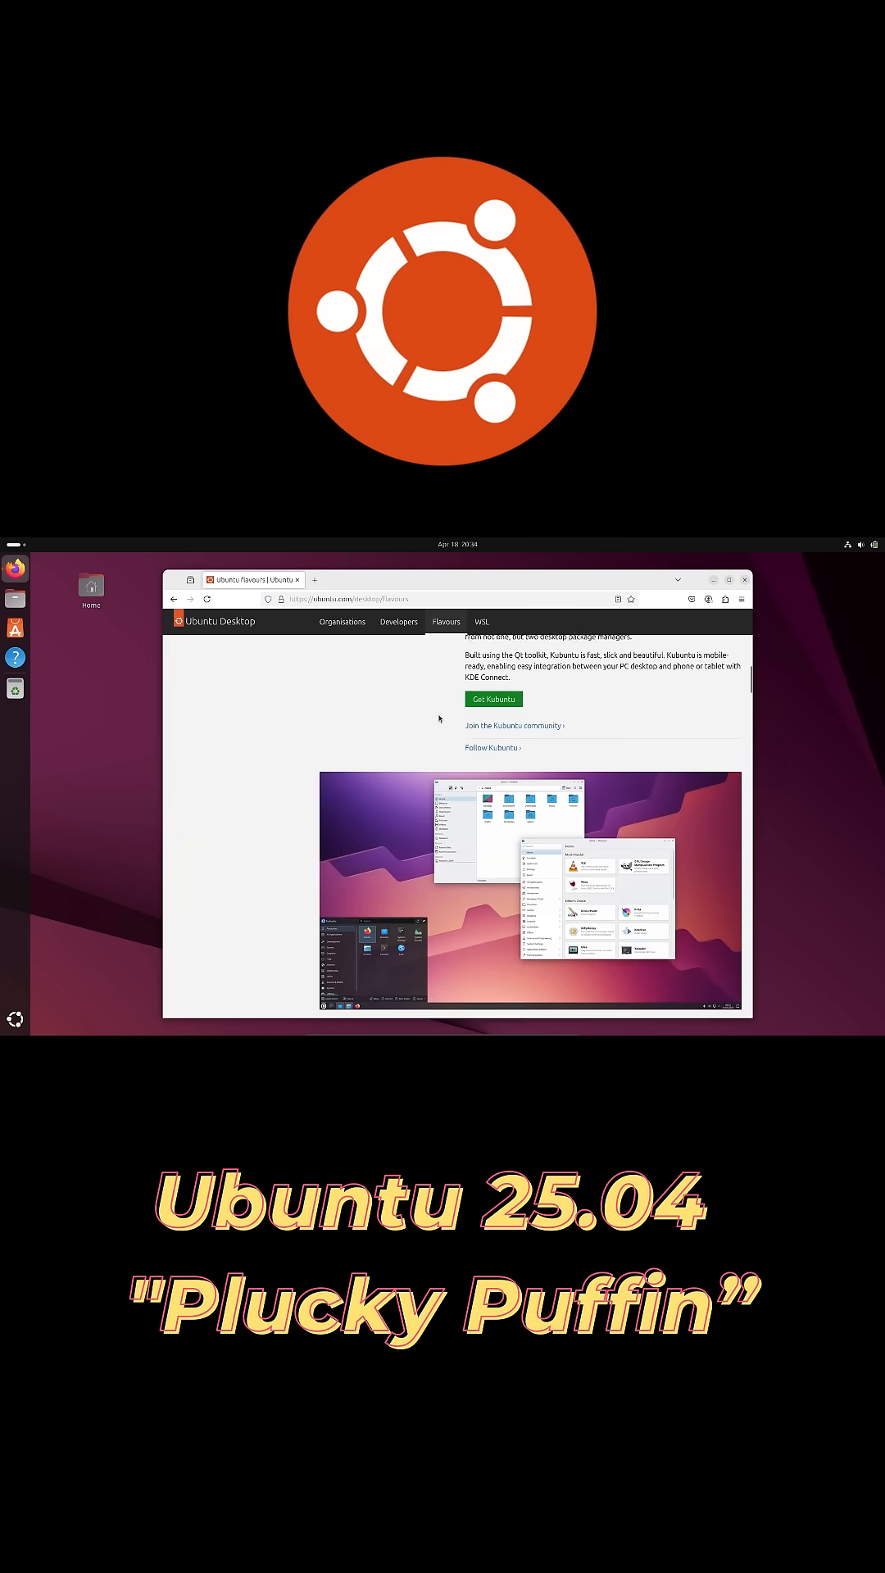
# Step: Scroll the Ubuntu flavours page and go to the Ubuntu 25.04 desktop download page
pyautogui.scroll(-3)
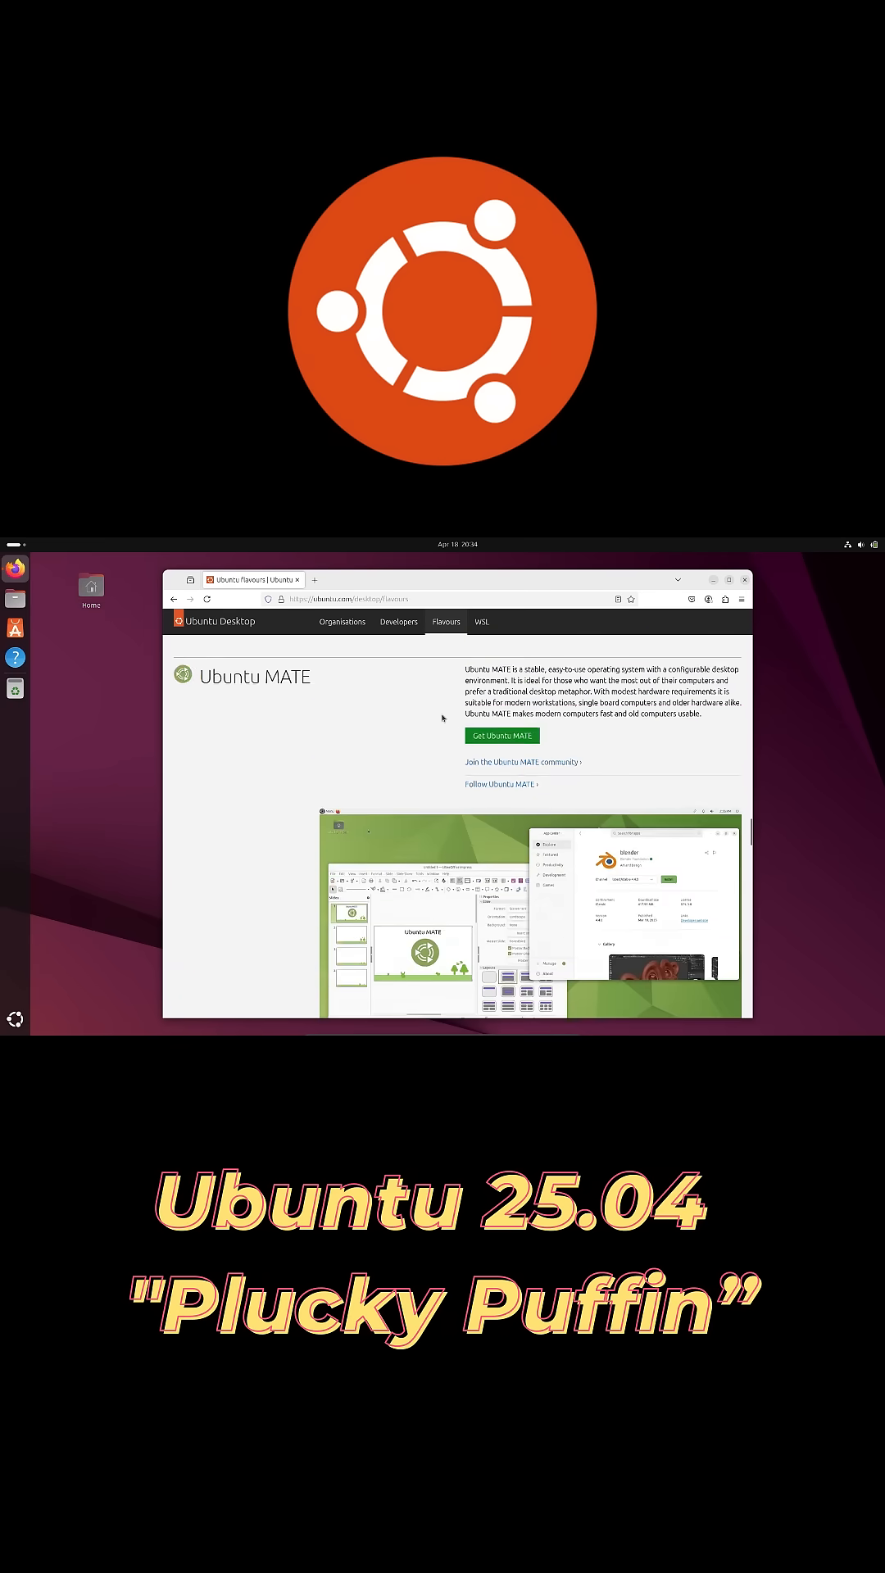
pyautogui.scroll(-3)
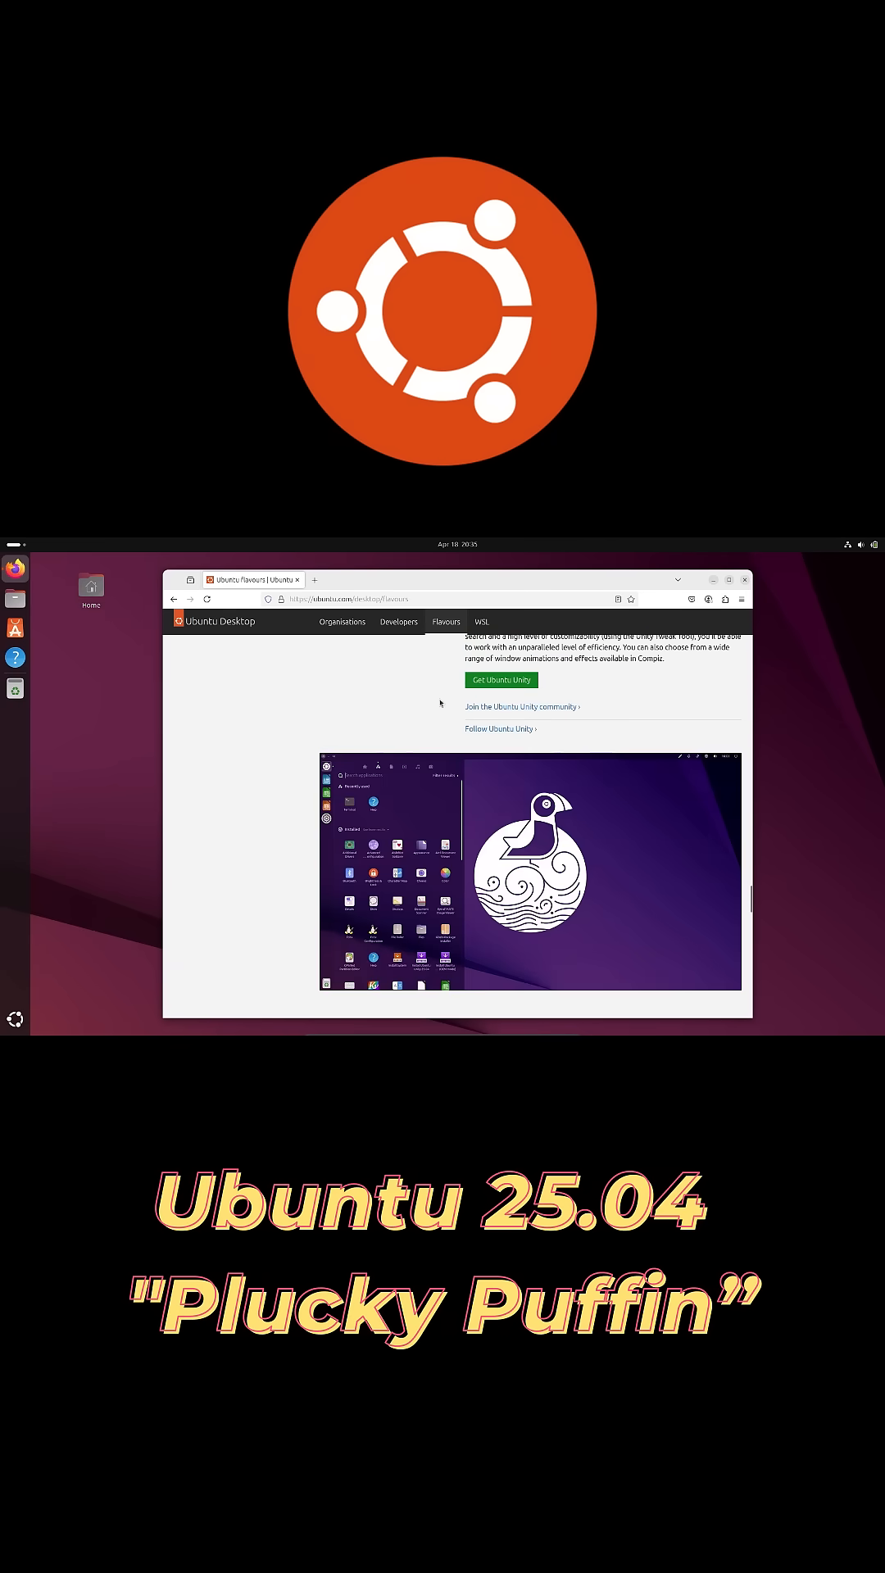
pyautogui.scroll(-3)
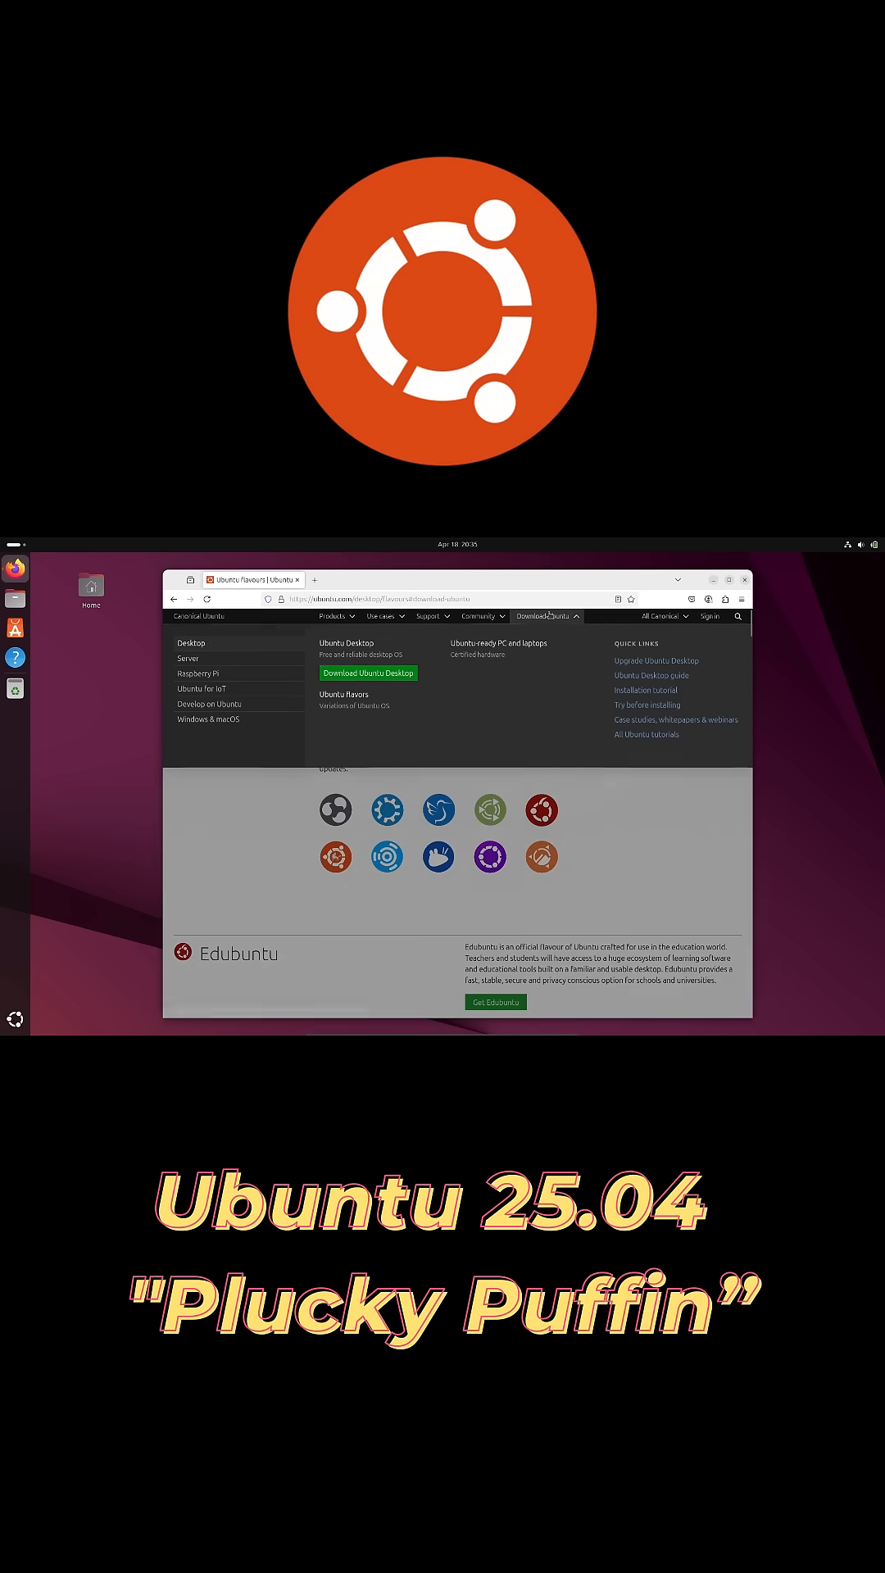
pyautogui.click(367, 672)
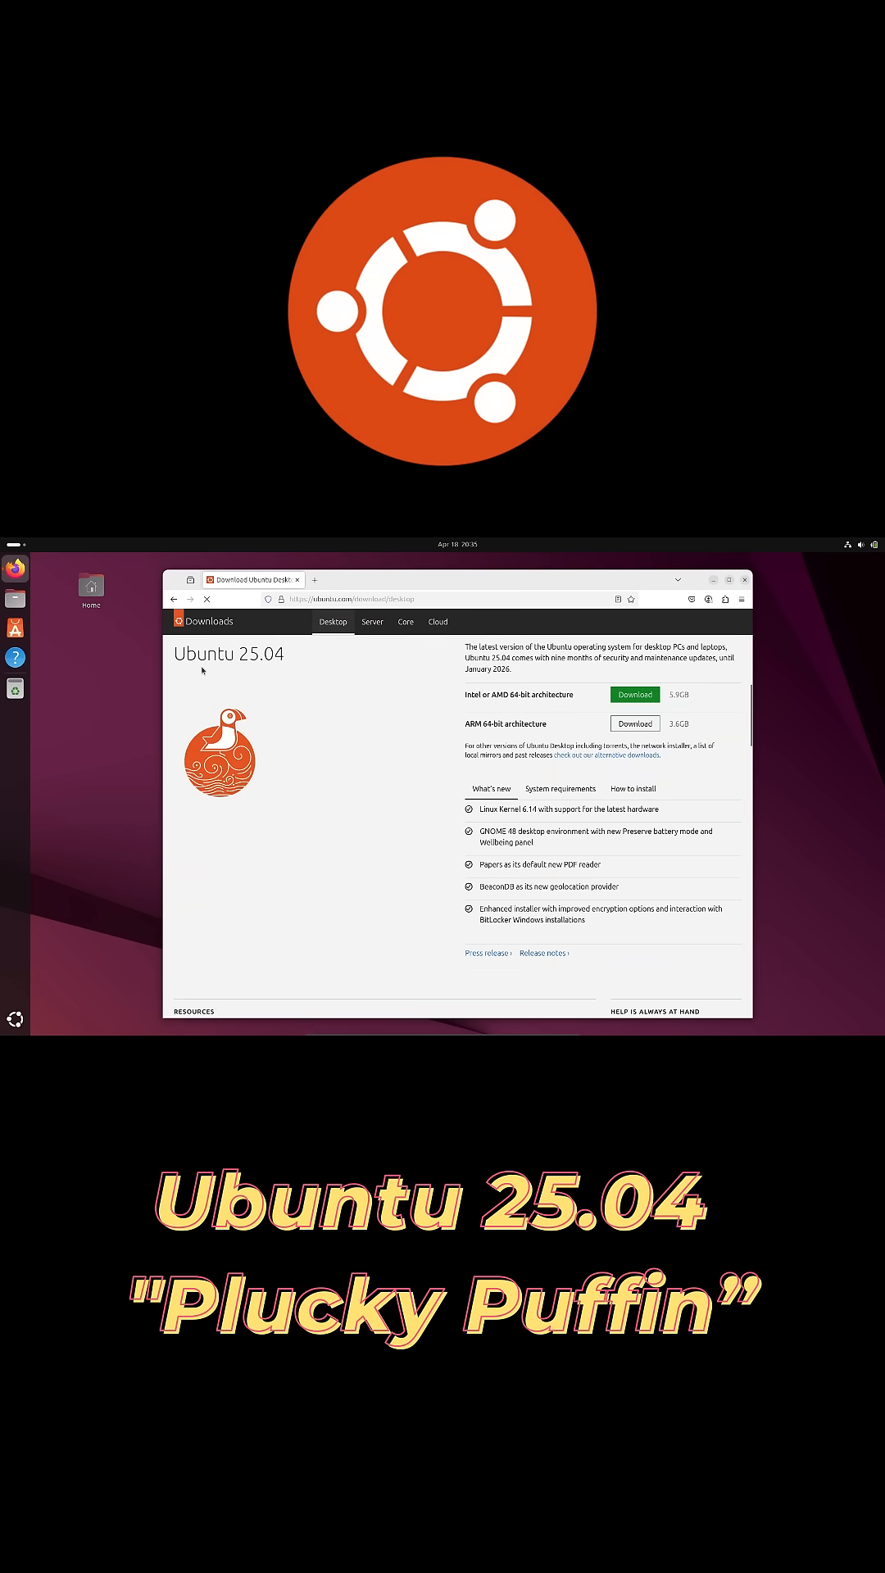